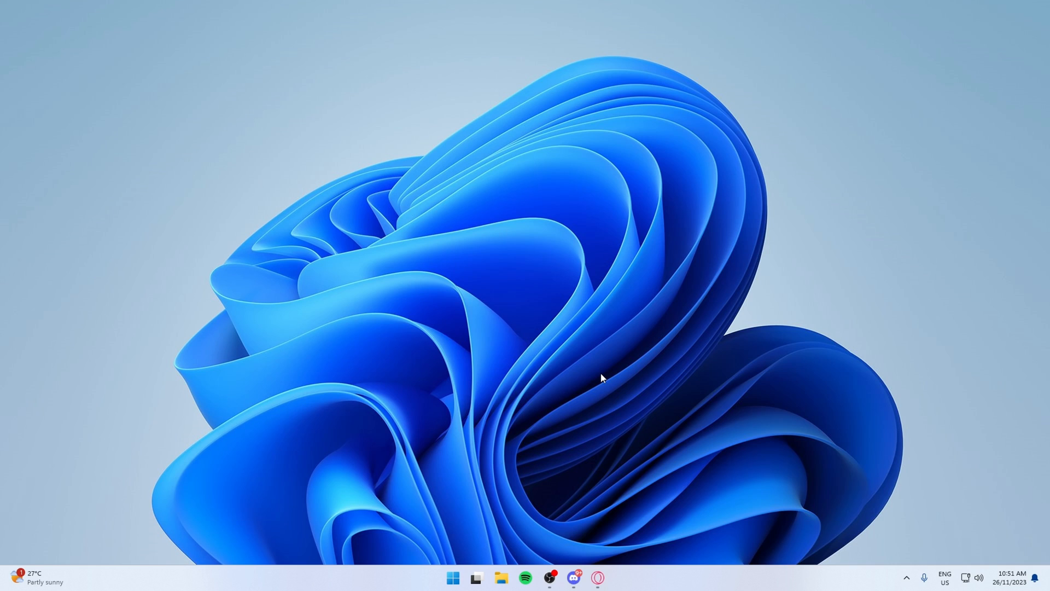
{"action": "mouse_move", "coordinate": [567, 279]}
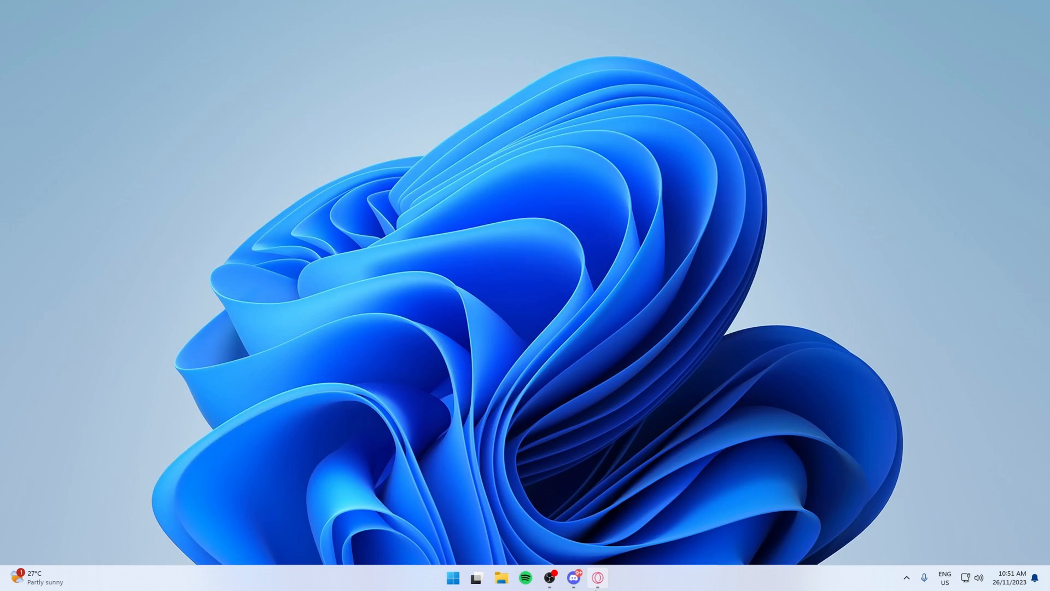
- Scroll through the browser page, then hide it and return to the desktop
{"action": "left_click", "coordinate": [623, 582]}
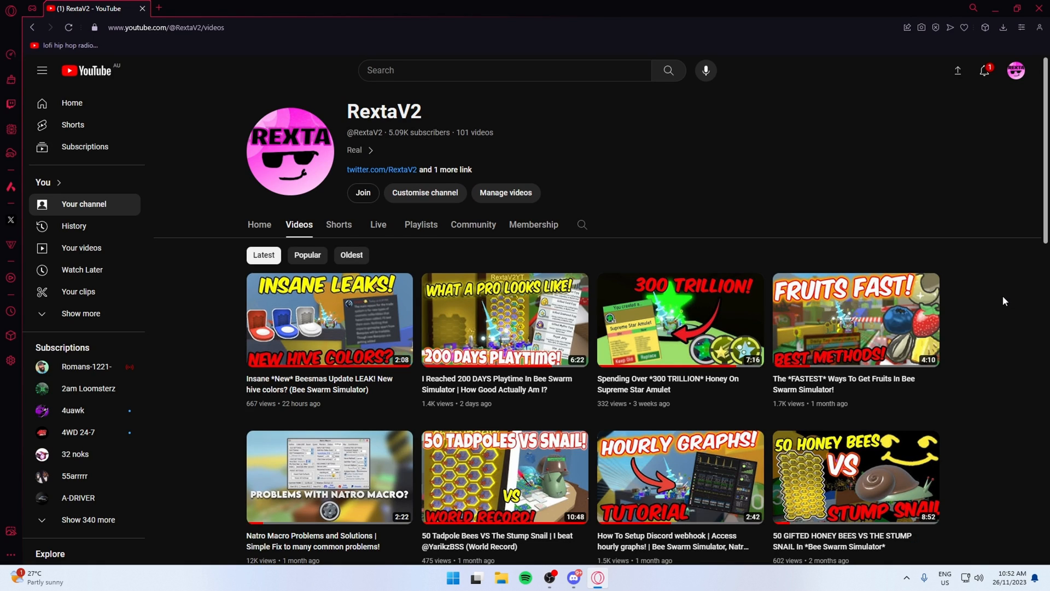
{"action": "mouse_move", "coordinate": [998, 282]}
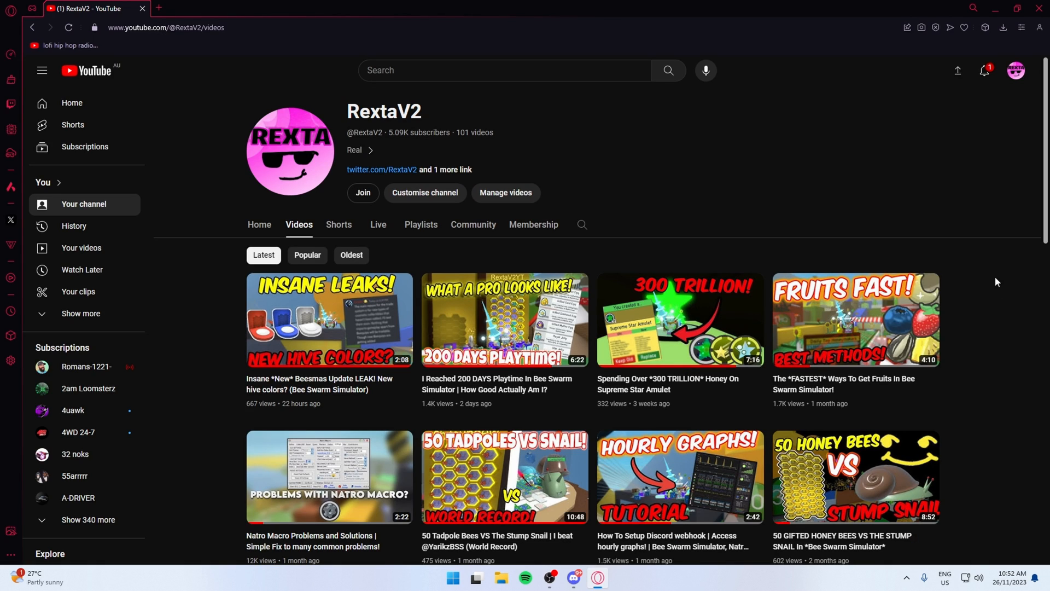
{"action": "mouse_move", "coordinate": [990, 274]}
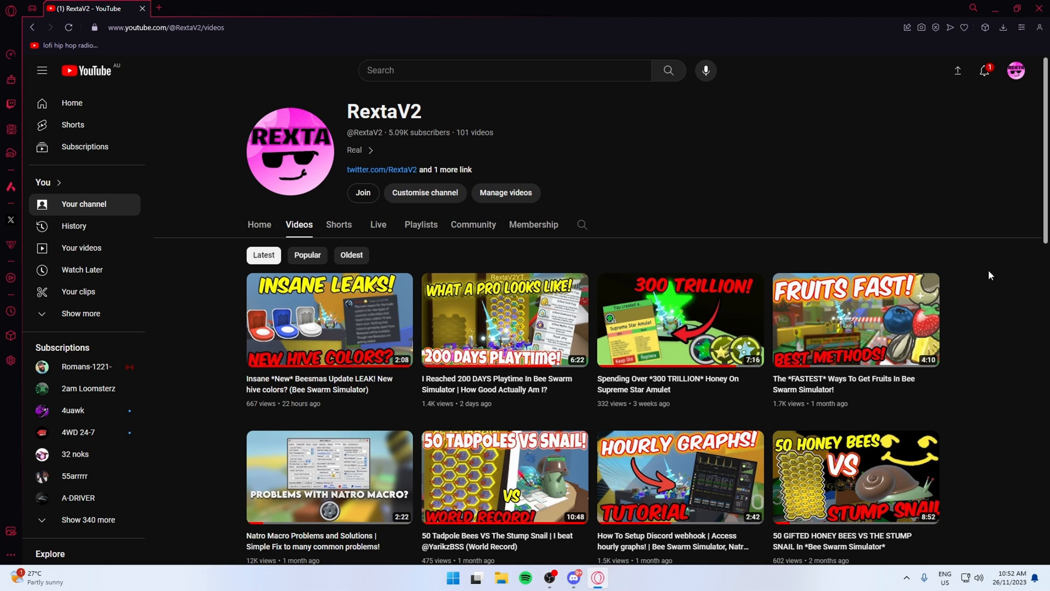
{"action": "scroll", "scroll_direction": "down", "scroll_amount": 3}
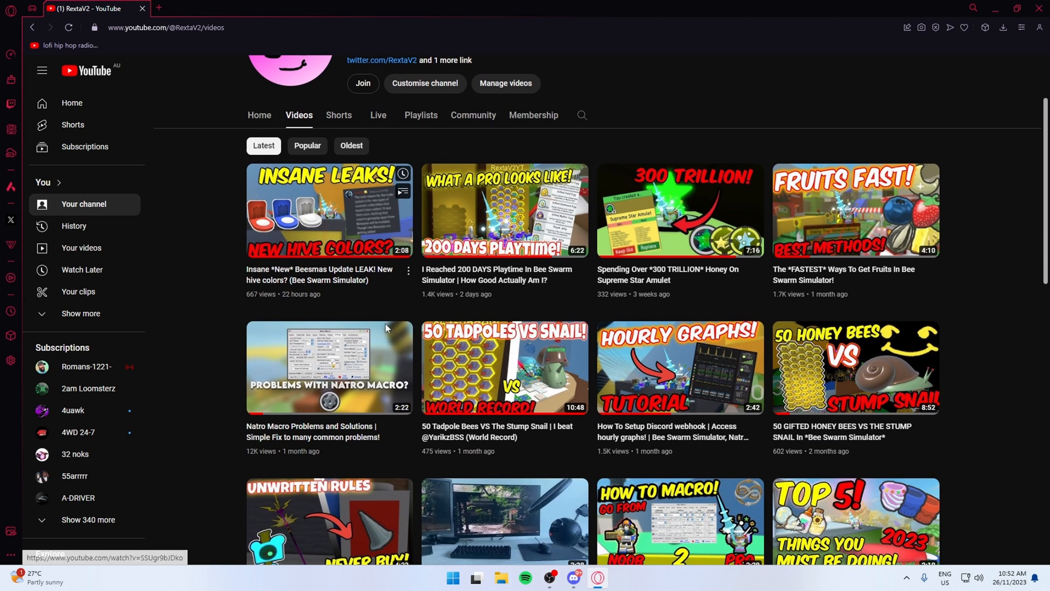
{"action": "scroll", "scroll_direction": "down", "scroll_amount": 3}
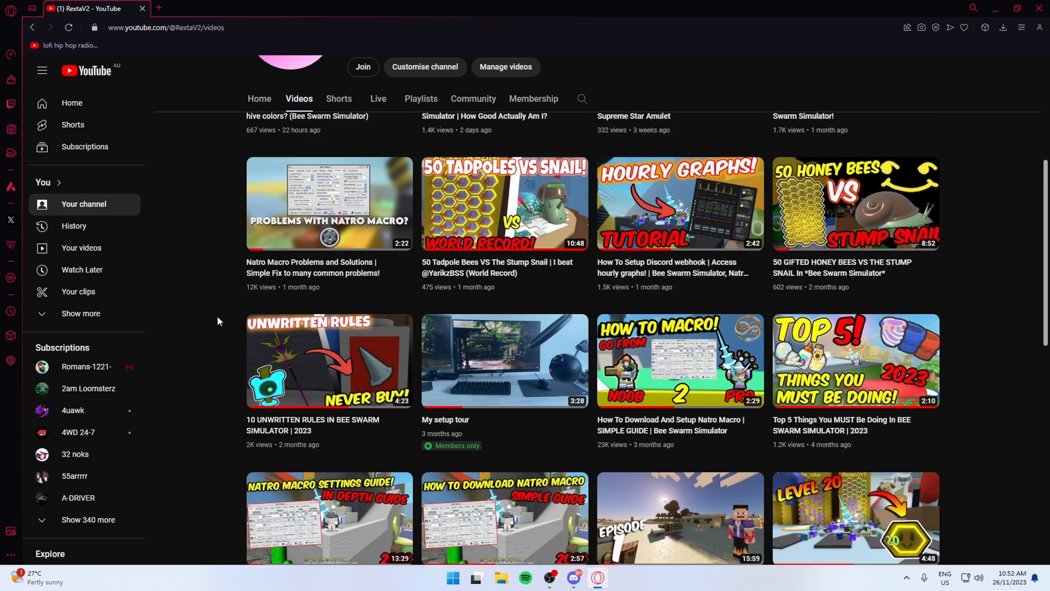
{"action": "scroll", "scroll_direction": "down", "scroll_amount": 3}
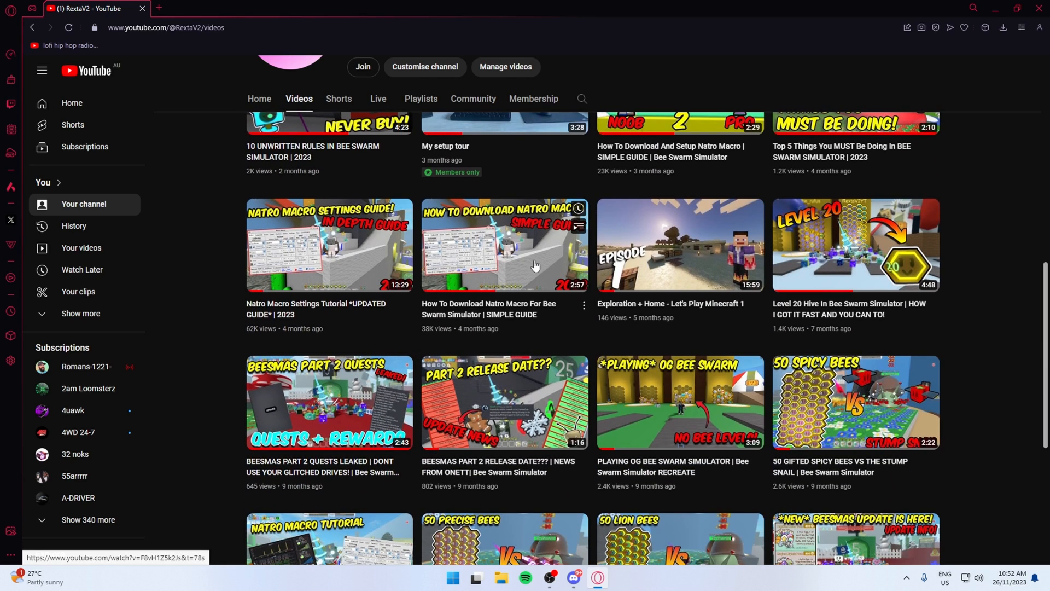
{"action": "scroll", "scroll_direction": "down", "scroll_amount": 3}
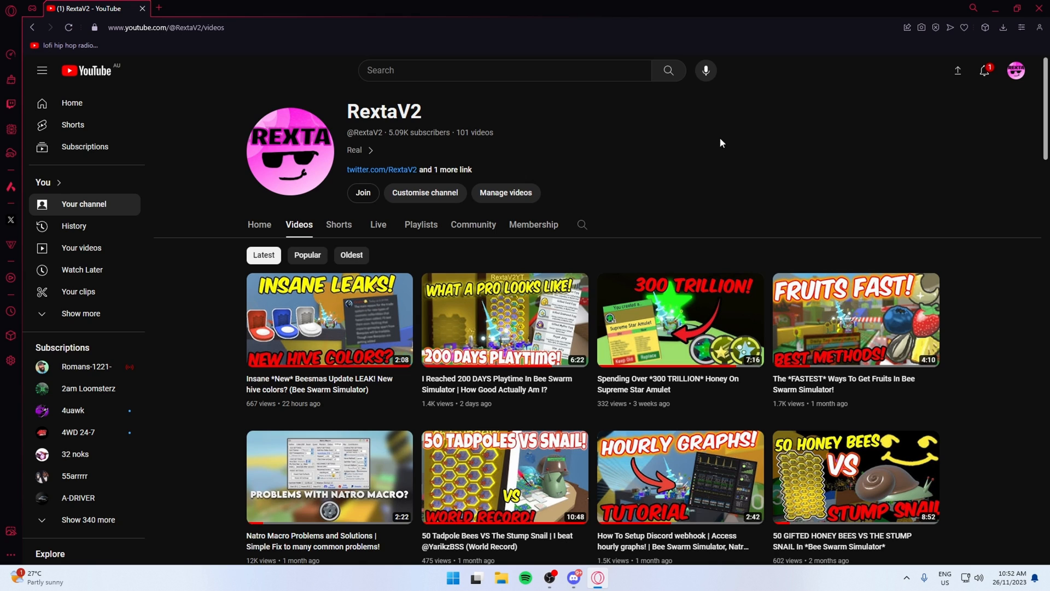
{"action": "mouse_move", "coordinate": [1017, 8]}
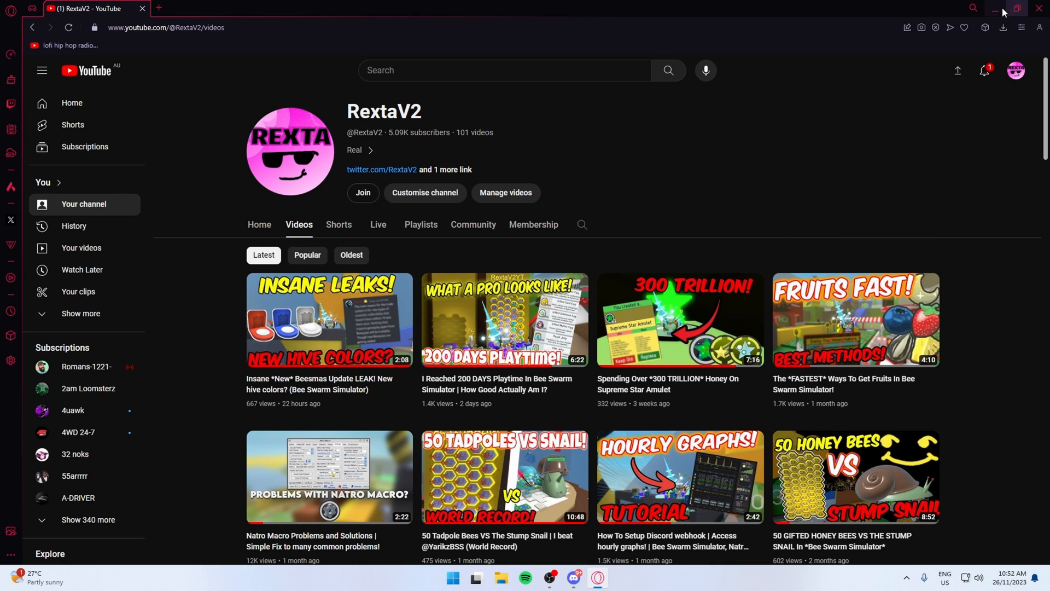
{"action": "left_click", "coordinate": [993, 8]}
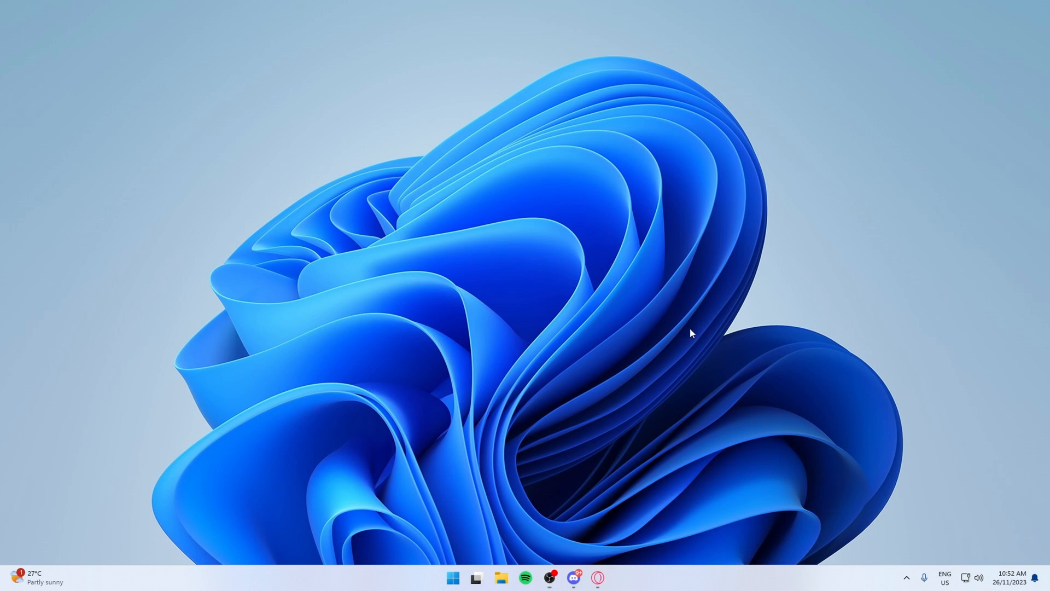
- Switch from the Natro Macro server to Rexta's Server and scroll its rules-and-verify channel
{"action": "left_click", "coordinate": [572, 575]}
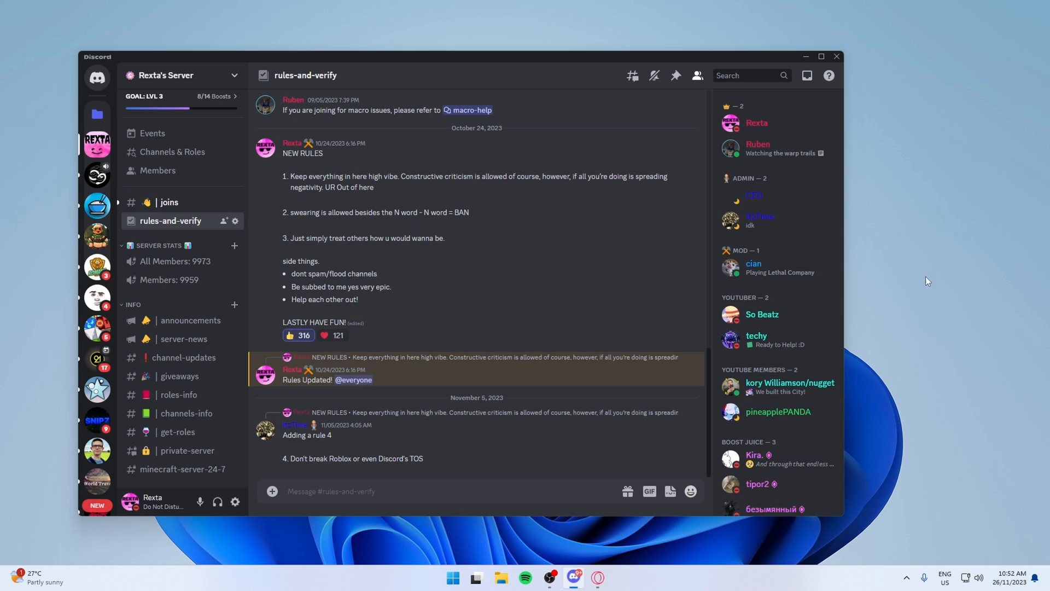
{"action": "left_click", "coordinate": [96, 175]}
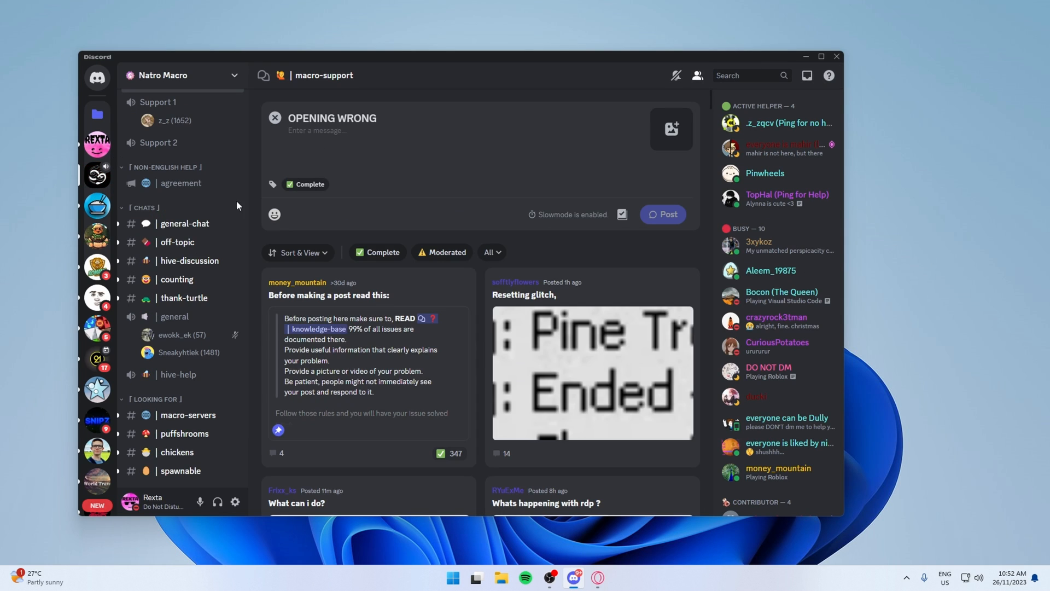
{"action": "mouse_move", "coordinate": [348, 187]}
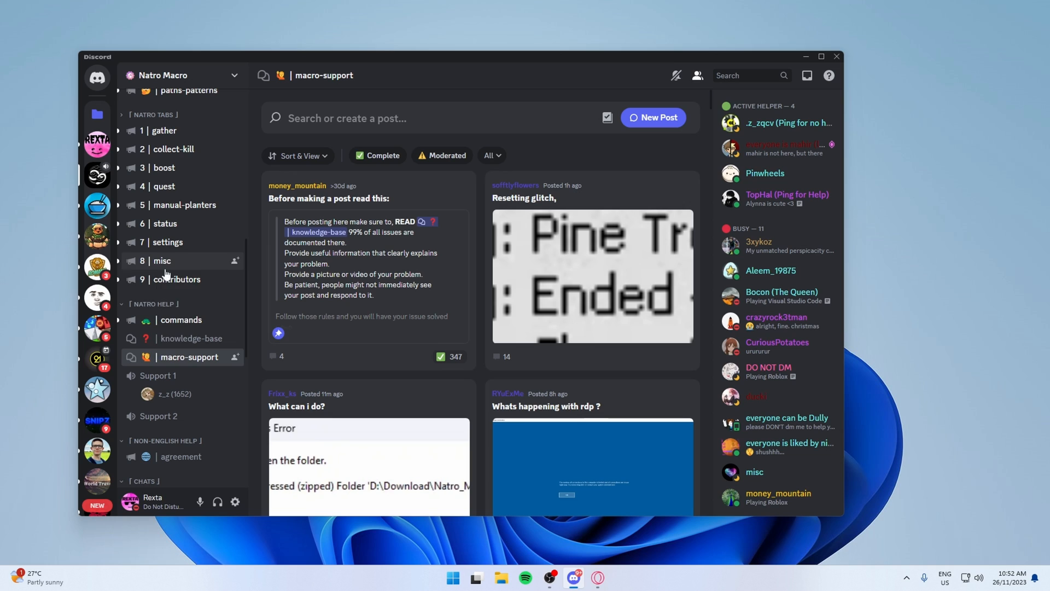
{"action": "left_click", "coordinate": [96, 143]}
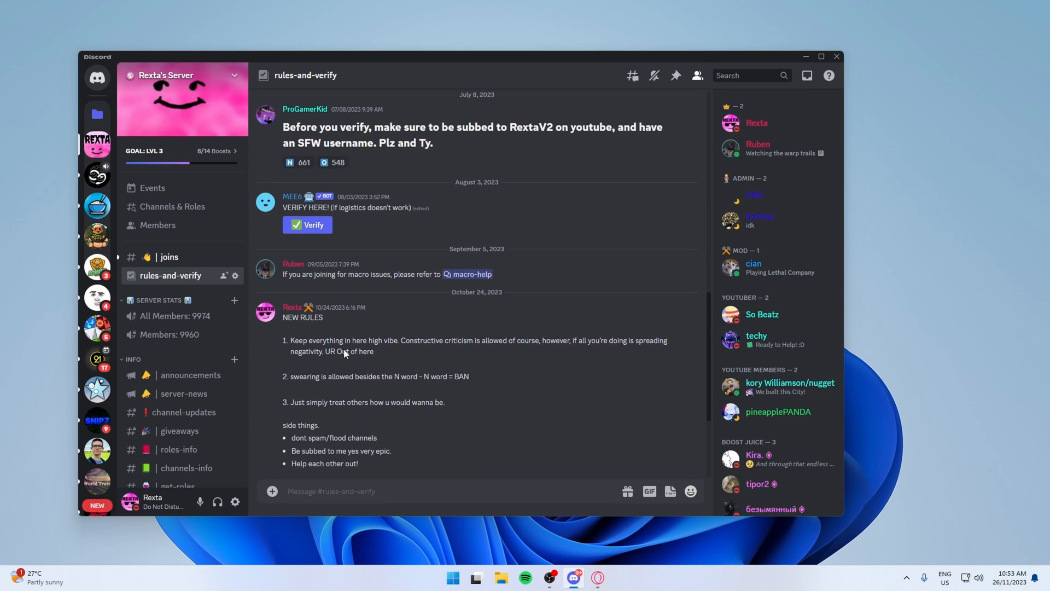
{"action": "scroll", "scroll_direction": "down", "scroll_amount": 3}
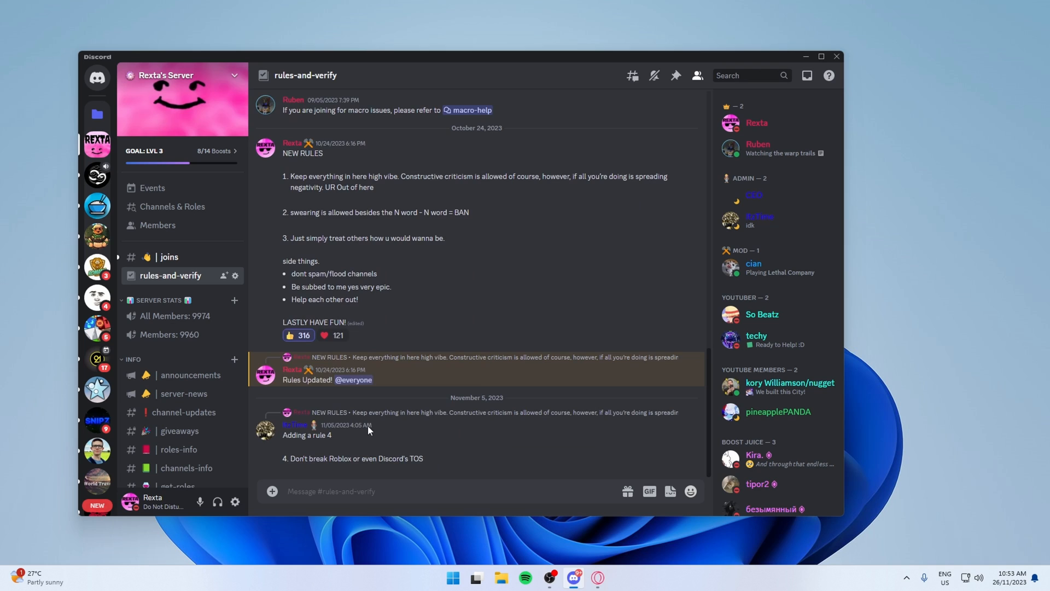
{"action": "scroll", "scroll_direction": "down", "scroll_amount": 3}
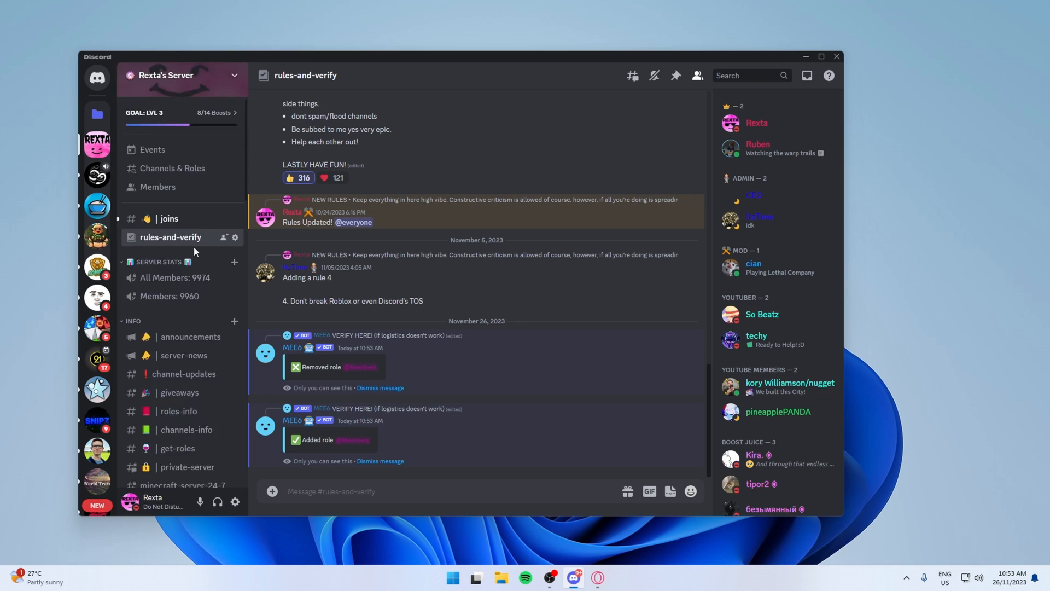
{"action": "scroll", "scroll_direction": "down", "scroll_amount": 3}
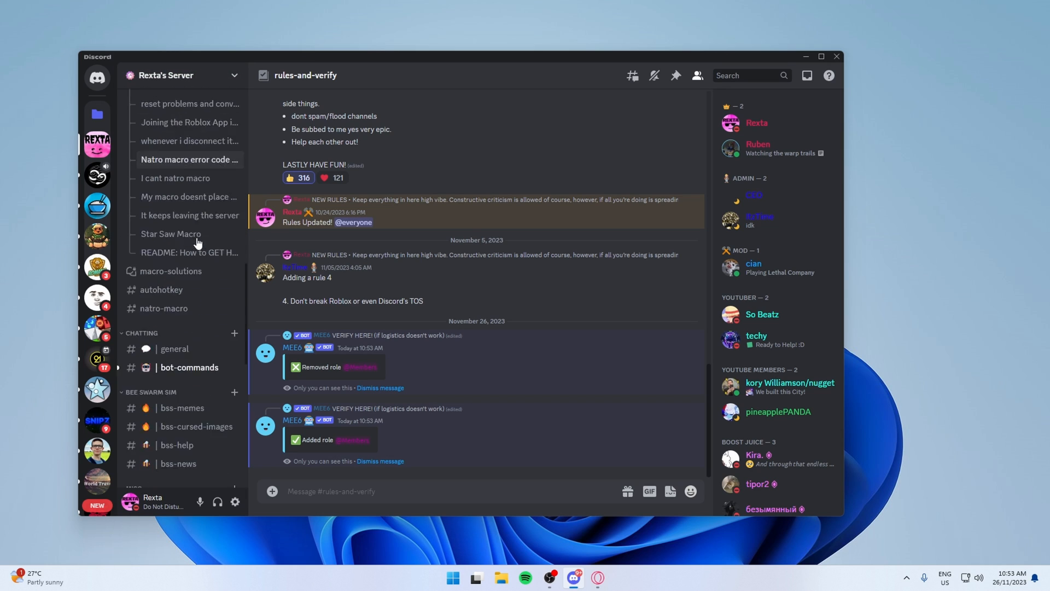
{"action": "scroll", "scroll_direction": "down", "scroll_amount": 3}
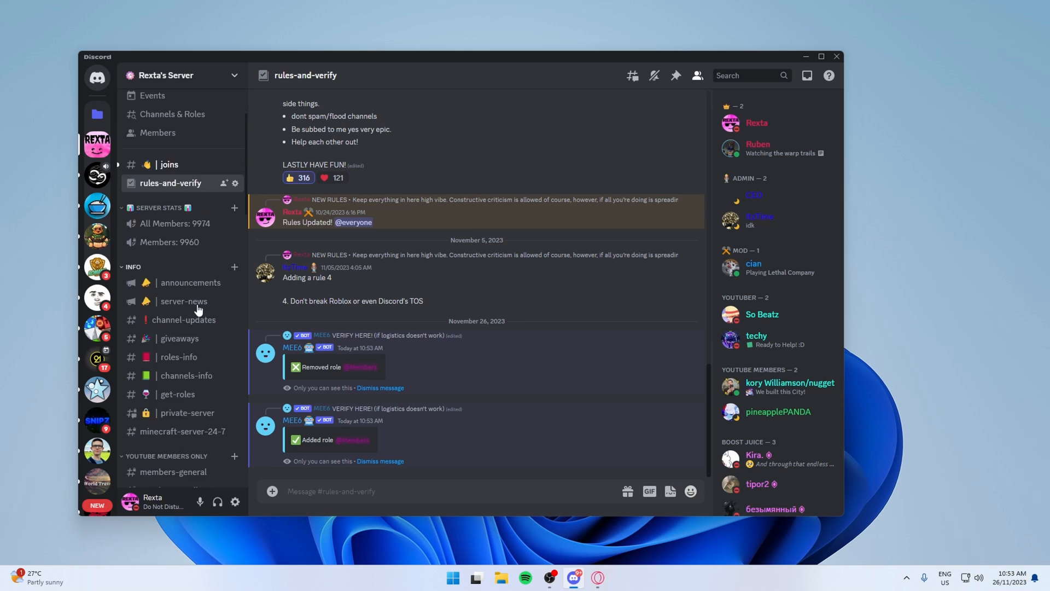
{"action": "scroll", "scroll_direction": "down", "scroll_amount": 3}
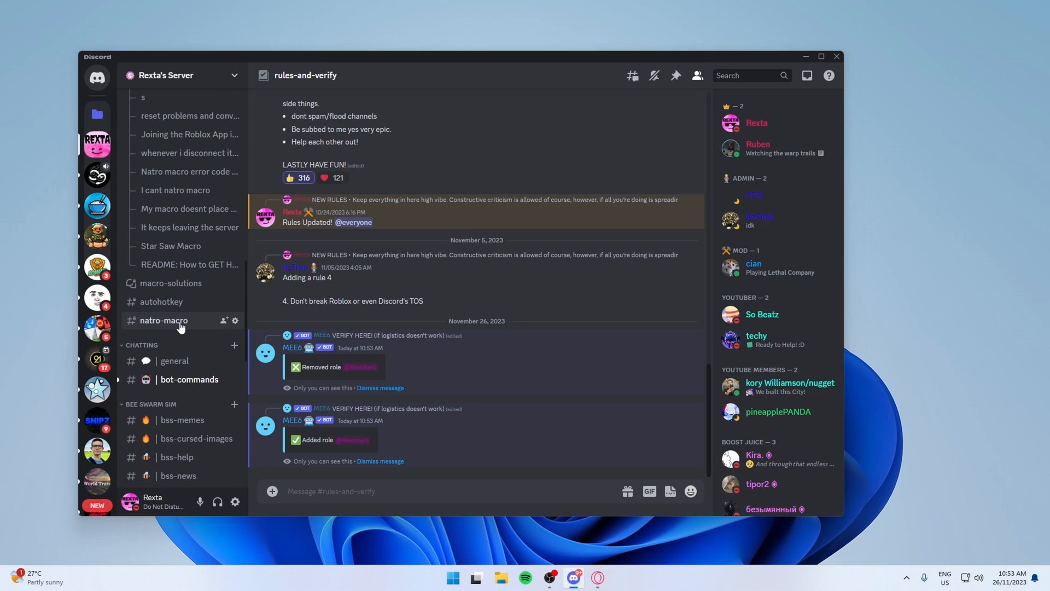
- Download the Natro Macro v0.9.7 zip from #natro-macro, continuing past the download warning
{"action": "left_click", "coordinate": [161, 302]}
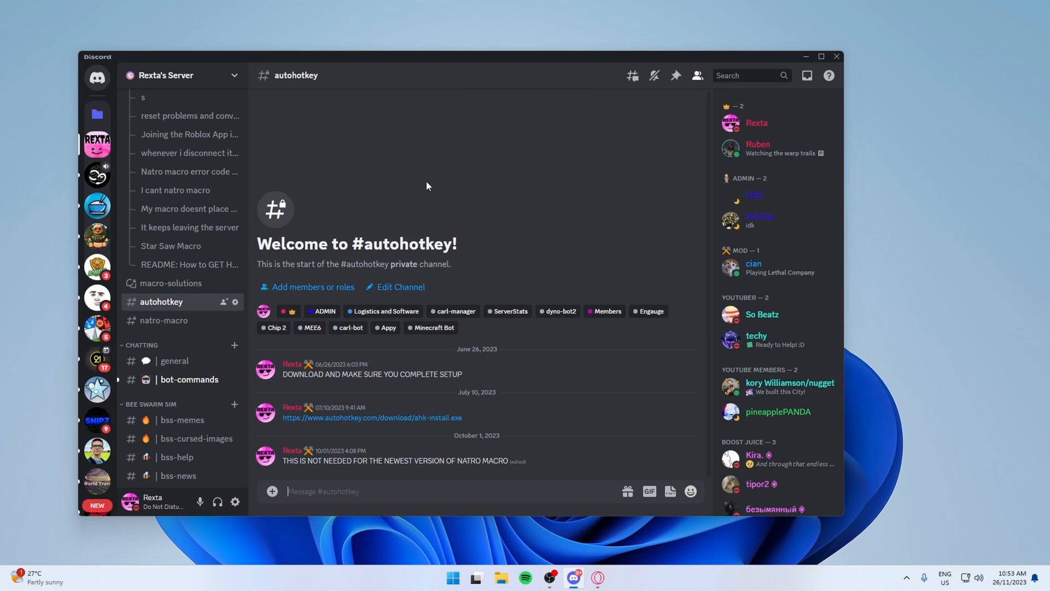
{"action": "left_click", "coordinate": [164, 319]}
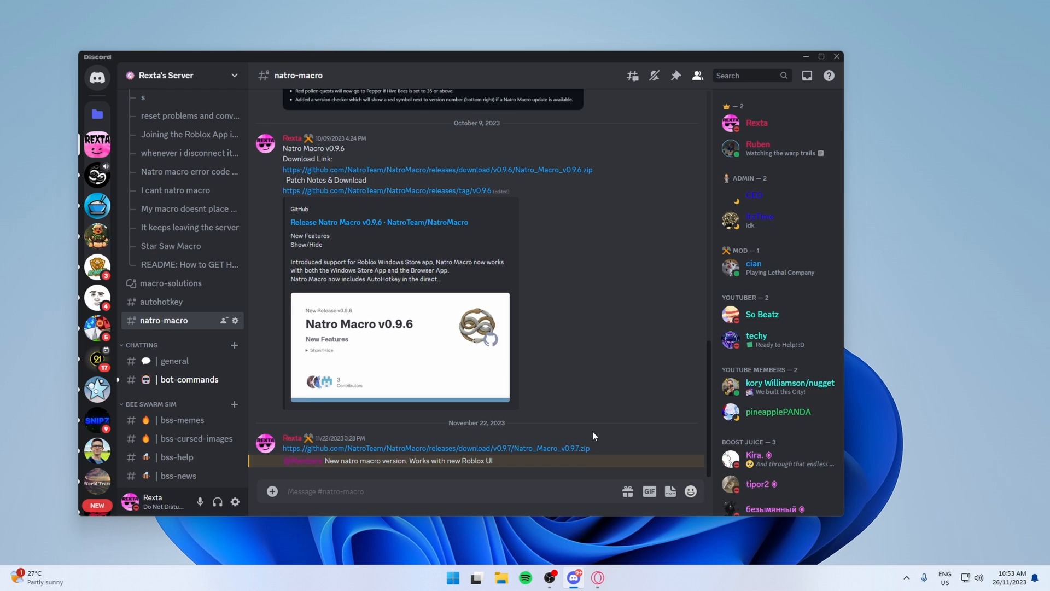
{"action": "mouse_move", "coordinate": [409, 451]}
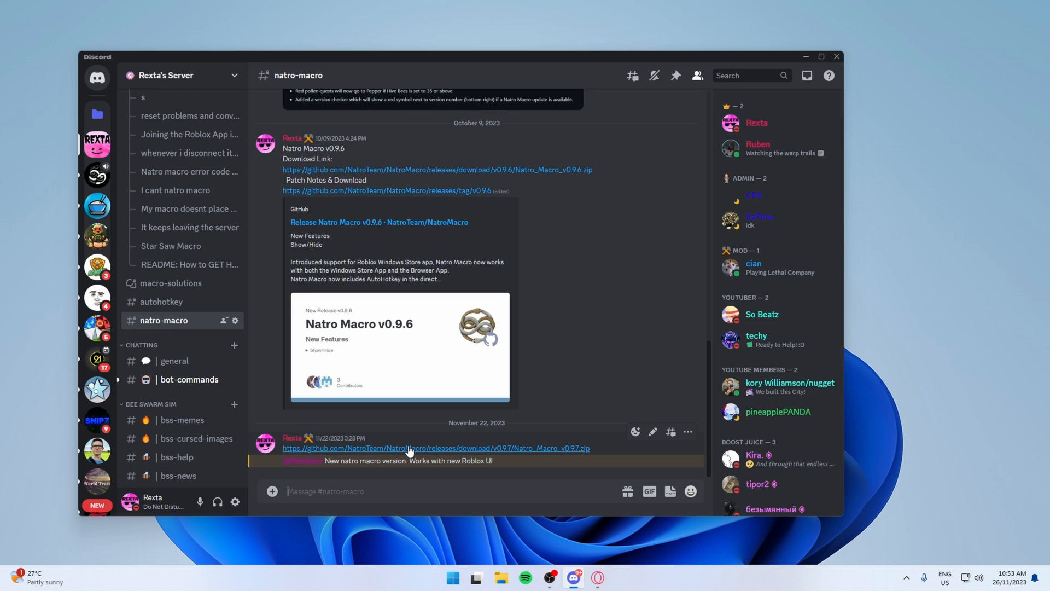
{"action": "left_click", "coordinate": [410, 448]}
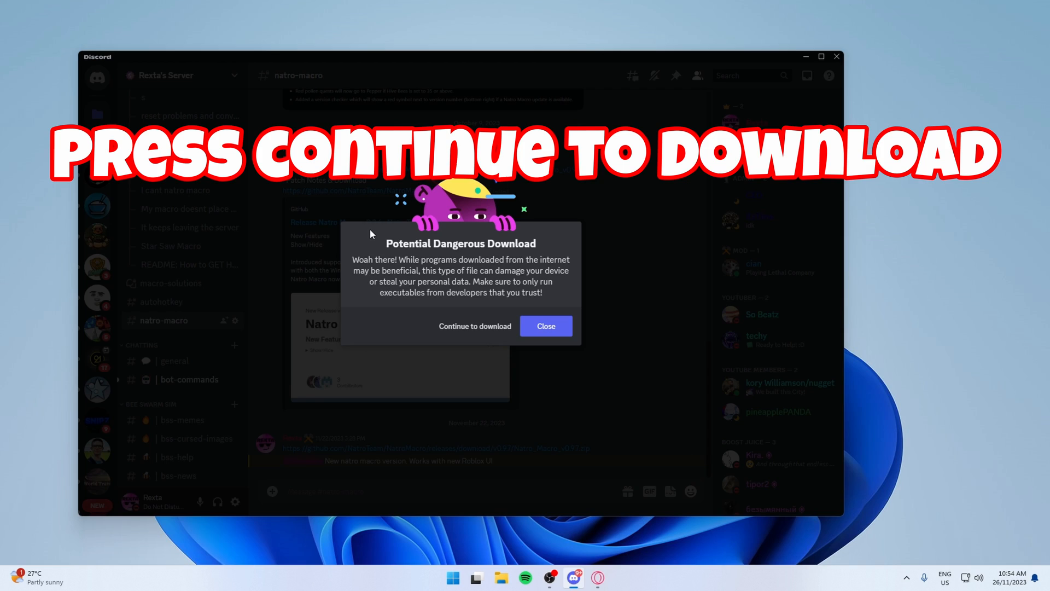
{"action": "left_click", "coordinate": [475, 326]}
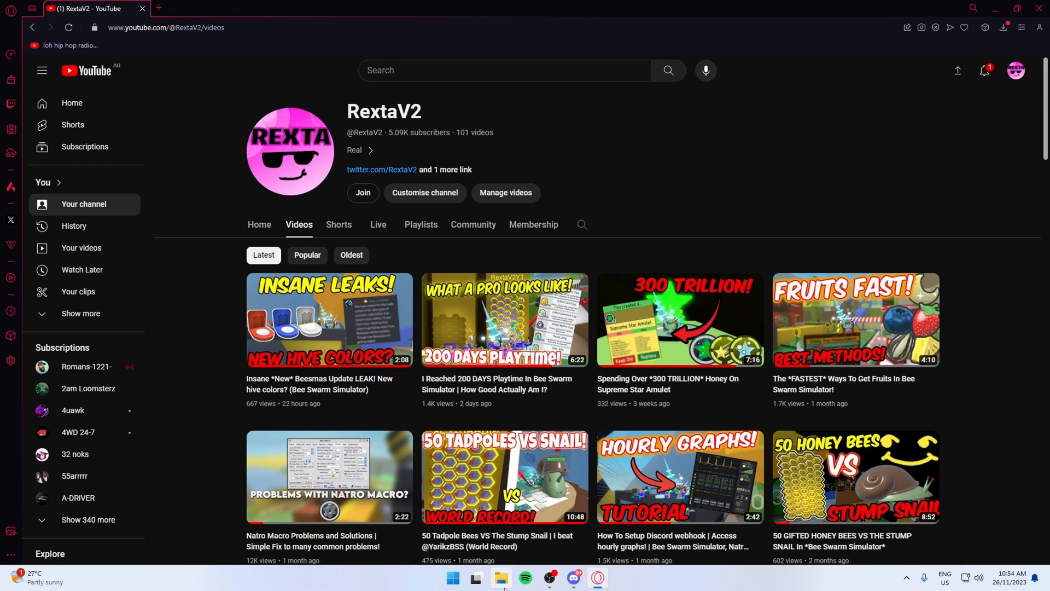
- Extract the Natro_Macro_v0.9.7 zip in Downloads to the suggested folder
{"action": "left_click", "coordinate": [499, 578]}
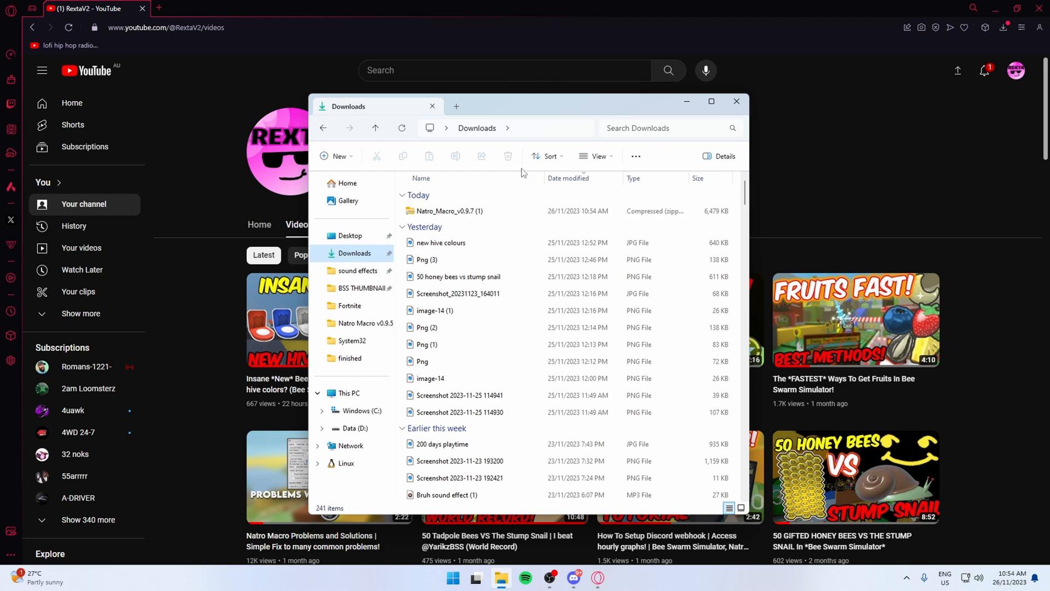
{"action": "right_click", "coordinate": [449, 212]}
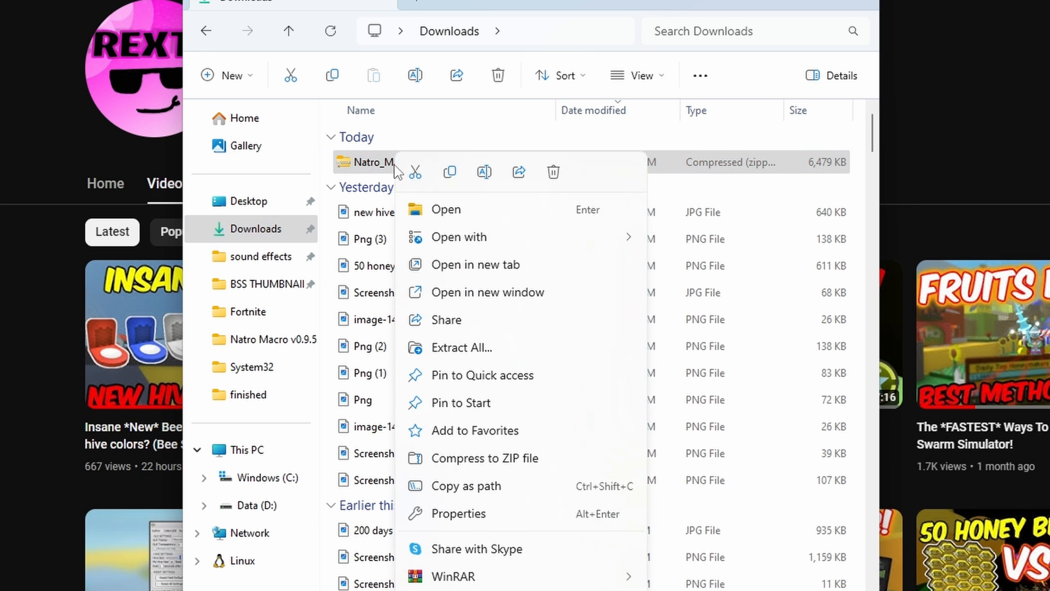
{"action": "mouse_move", "coordinate": [484, 357]}
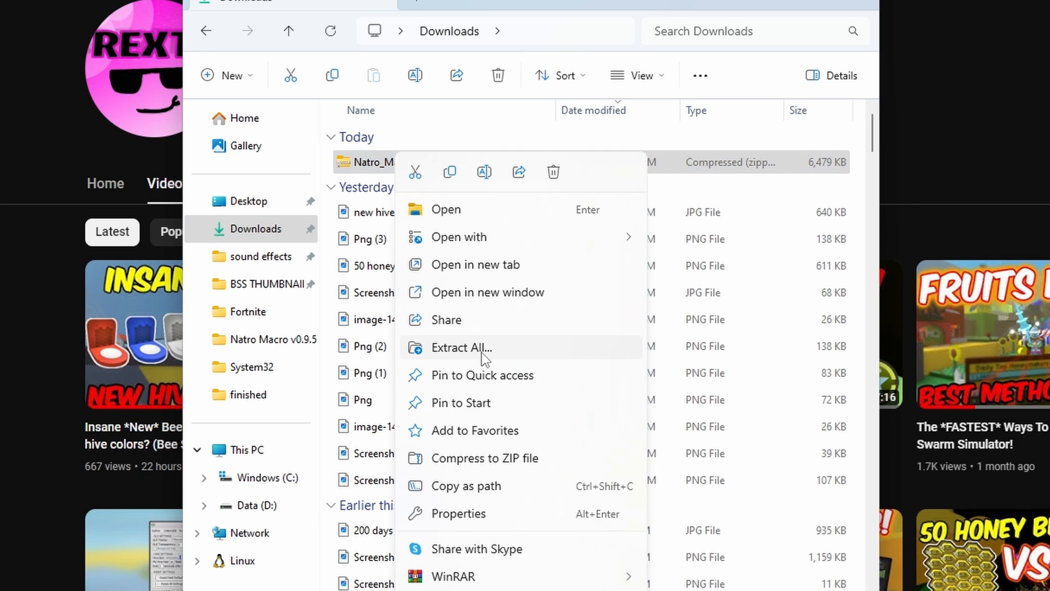
{"action": "left_click", "coordinate": [461, 348]}
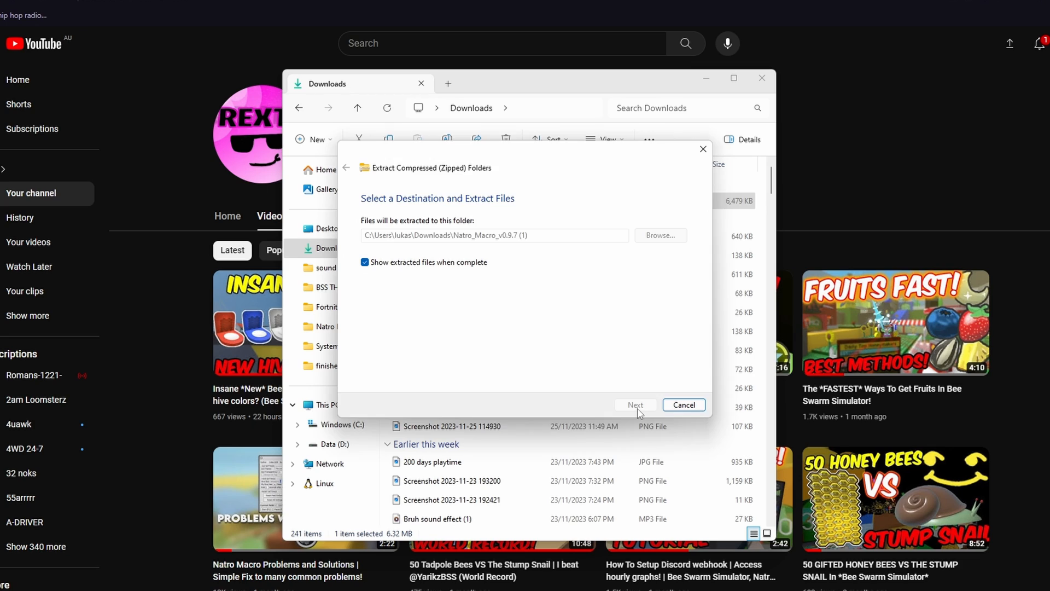
{"action": "left_click", "coordinate": [636, 404]}
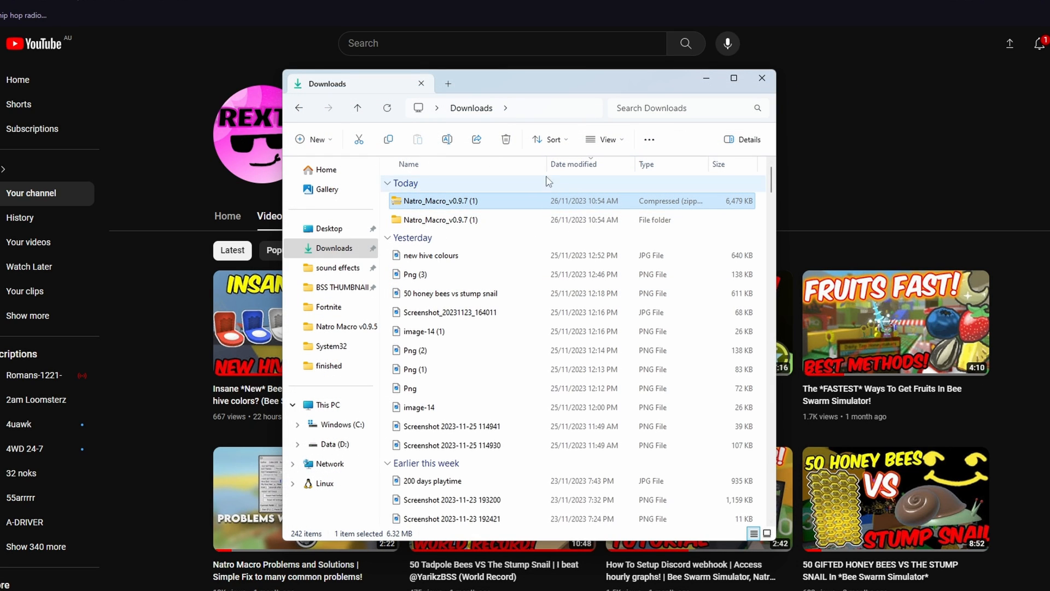
{"action": "right_click", "coordinate": [440, 201]}
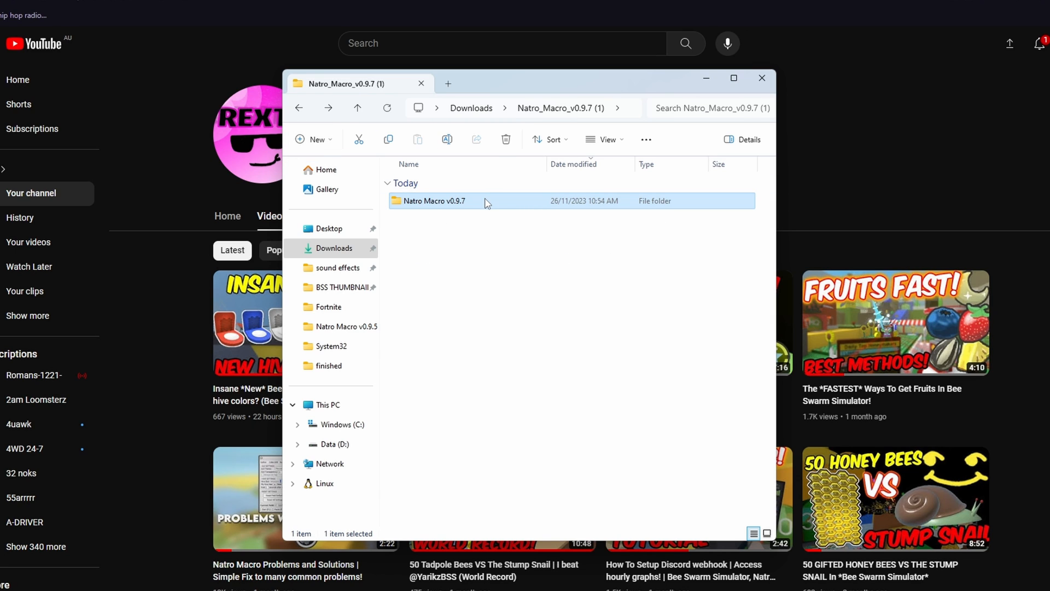
- Run START.bat in the Natro Macro v0.9.7 folder and move its control window aside
{"action": "double_click", "coordinate": [431, 202]}
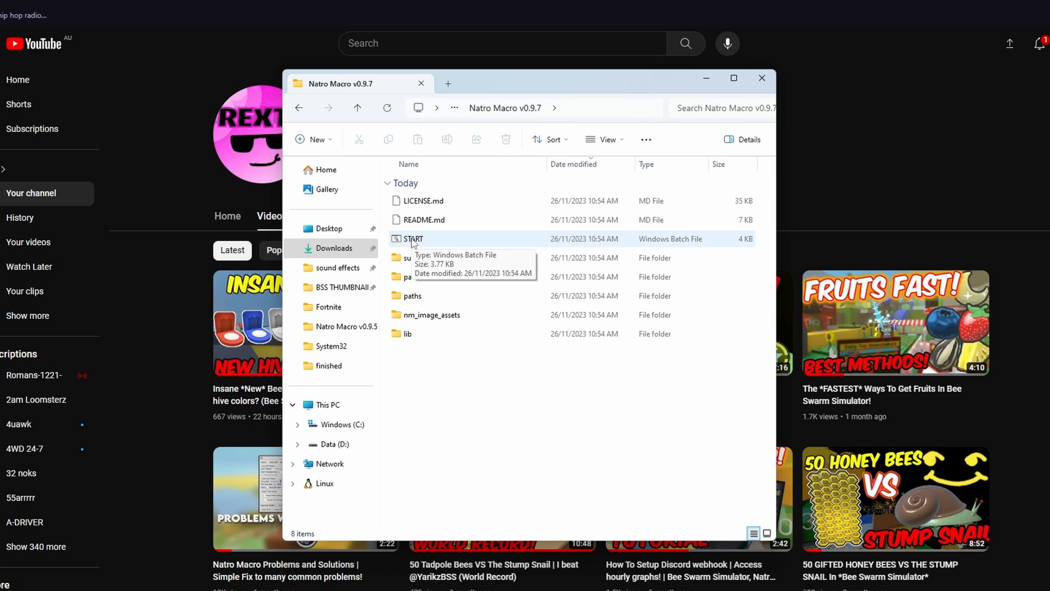
{"action": "double_click", "coordinate": [413, 239]}
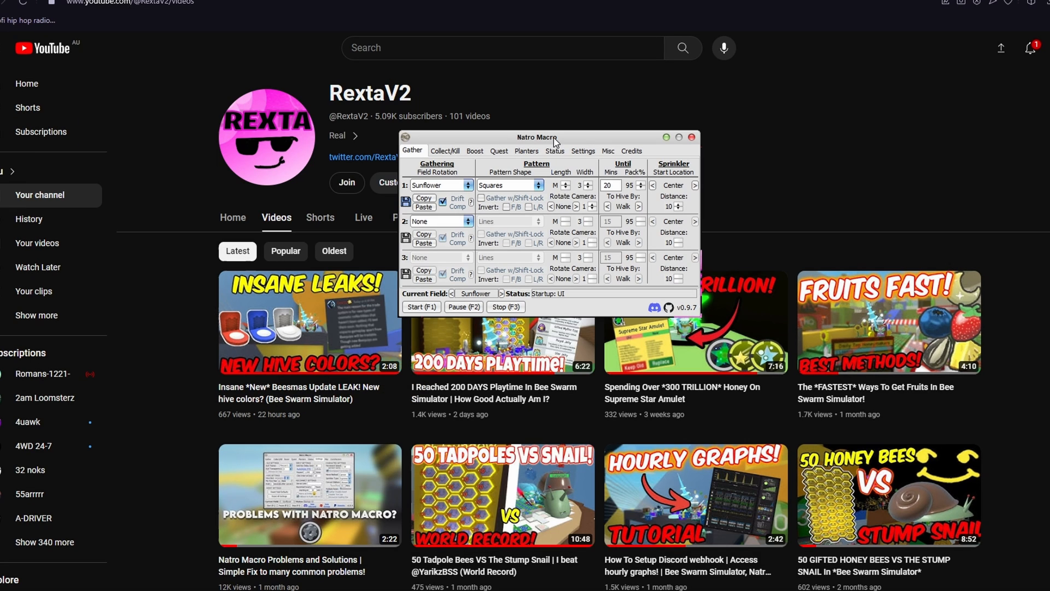
{"action": "left_click_drag", "start_coordinate": [536, 138], "coordinate": [533, 114]}
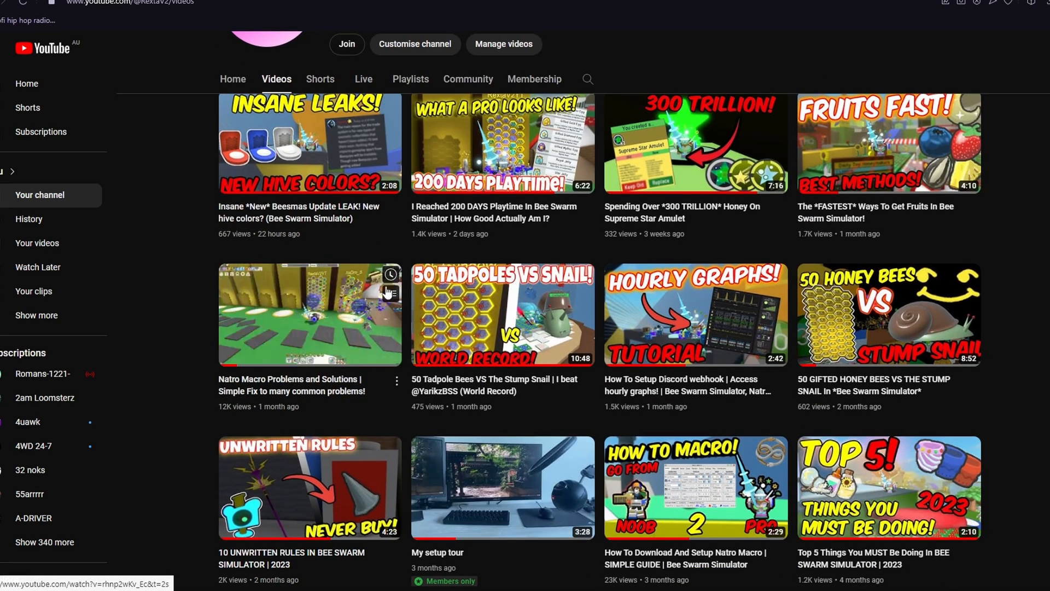
{"action": "scroll", "scroll_direction": "down", "scroll_amount": 3}
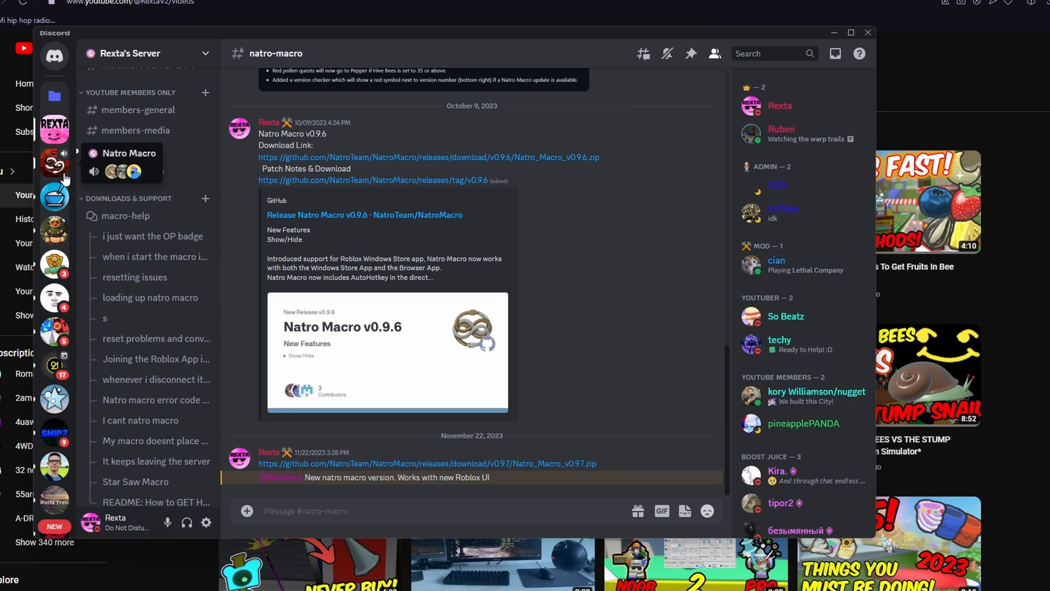
- Search the #macro-help forum posts for 'error on line 19'
{"action": "left_click", "coordinate": [125, 216]}
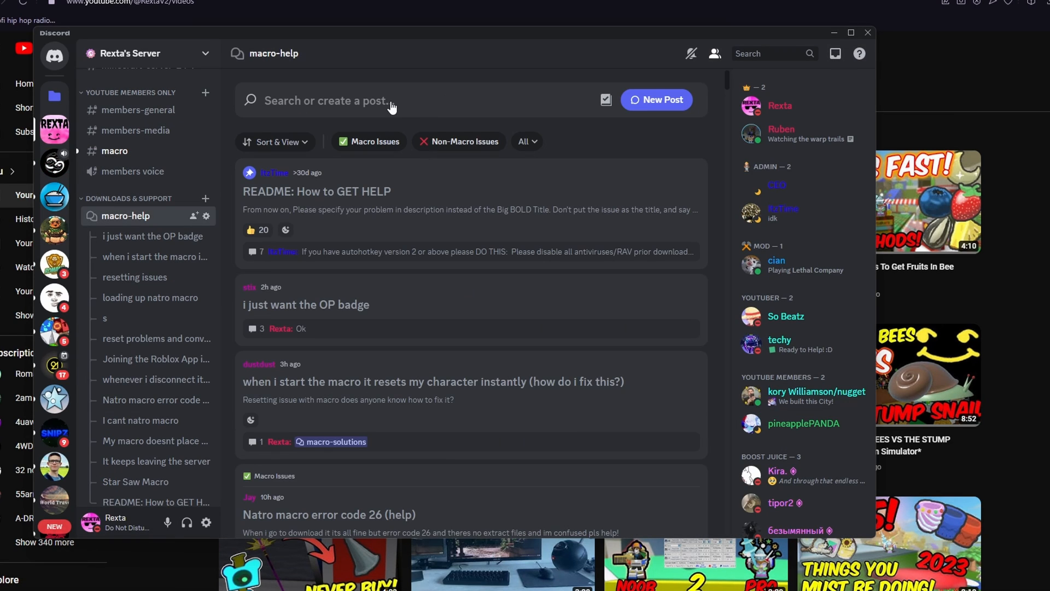
{"action": "type", "text": "error on line 19"}
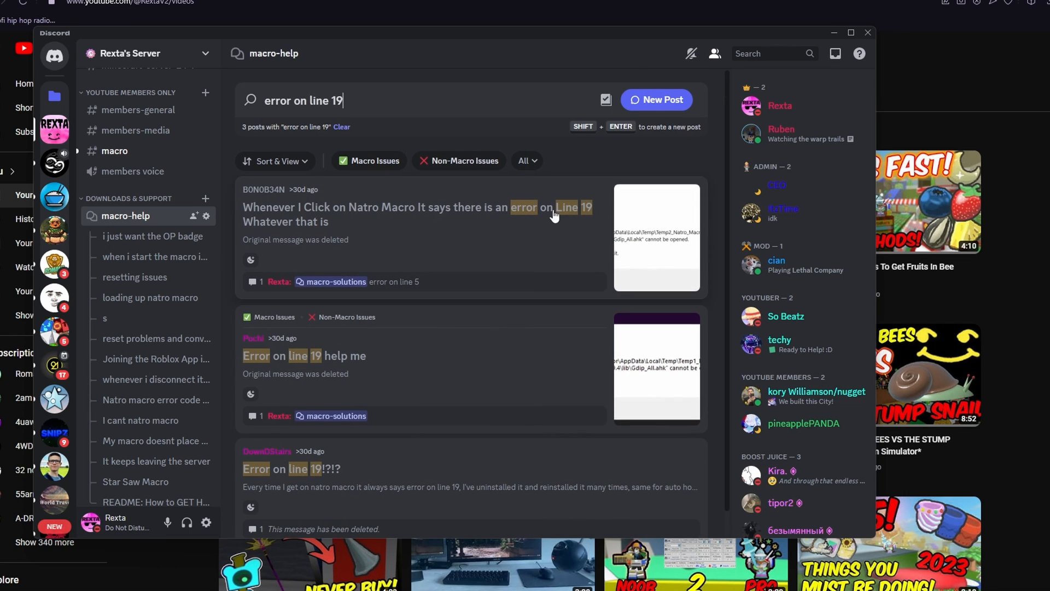
{"action": "mouse_move", "coordinate": [608, 254]}
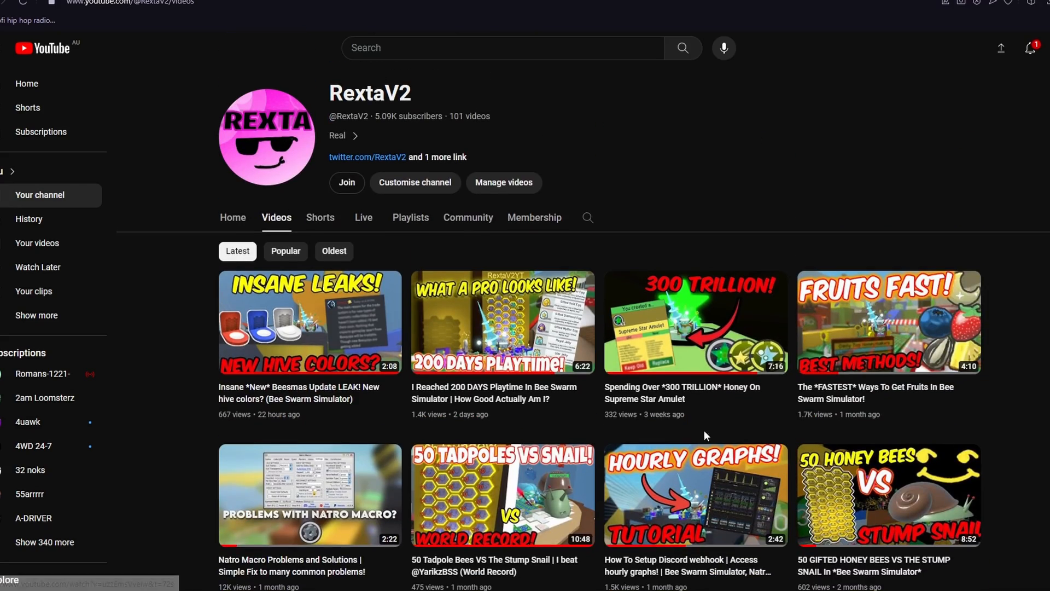
{"action": "mouse_move", "coordinate": [514, 426]}
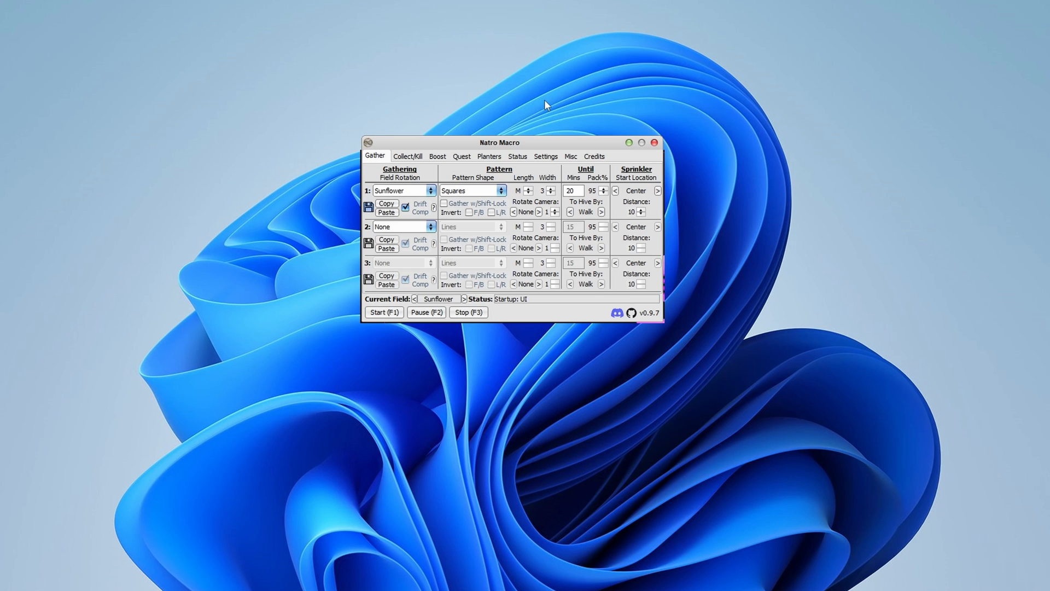
{"action": "left_click", "coordinate": [408, 155]}
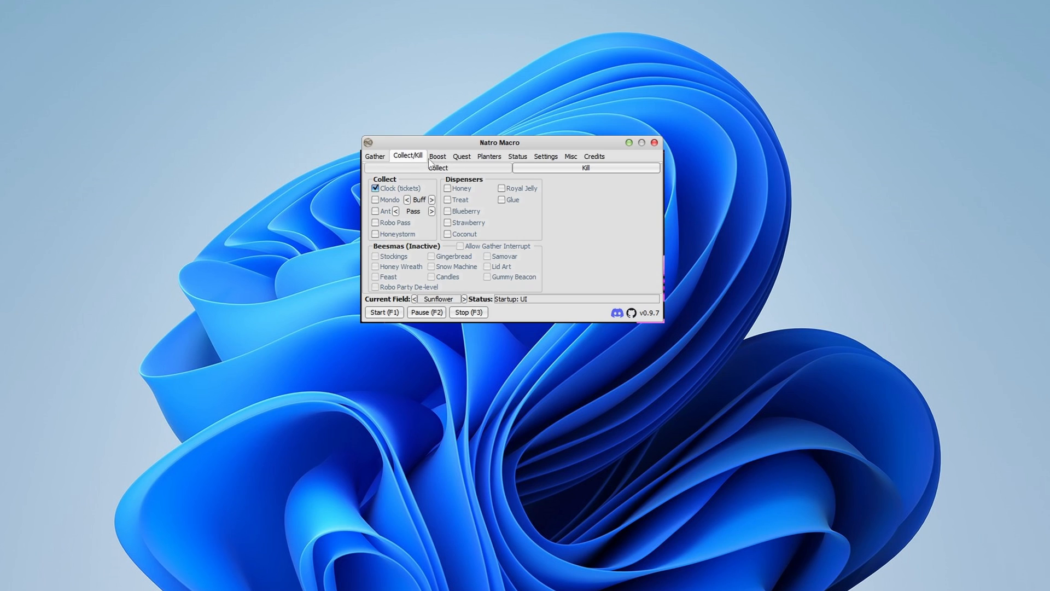
{"action": "left_click", "coordinate": [374, 156]}
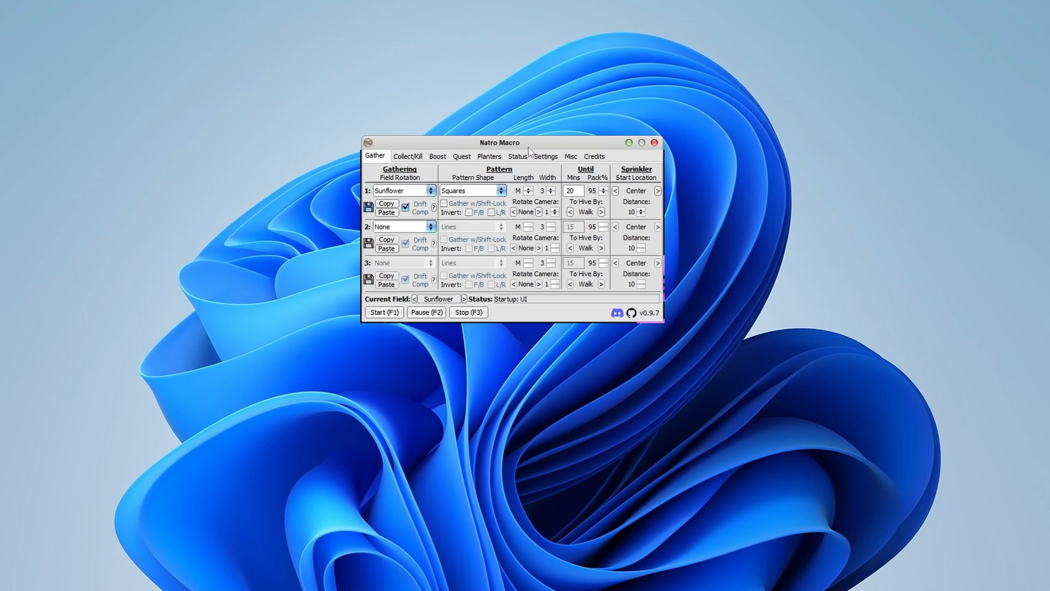
{"action": "mouse_move", "coordinate": [387, 141]}
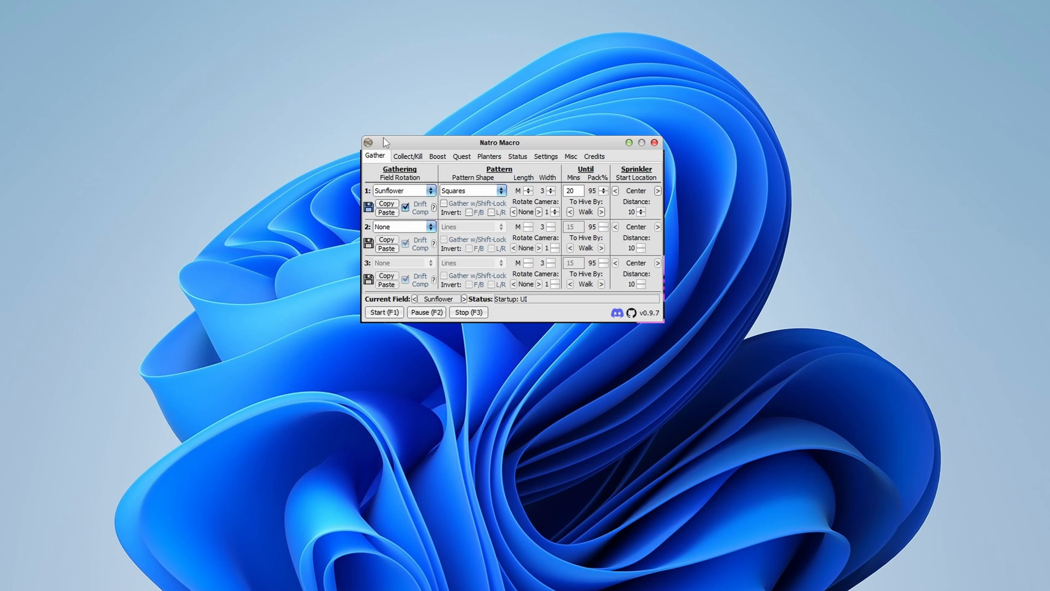
{"action": "mouse_move", "coordinate": [365, 243]}
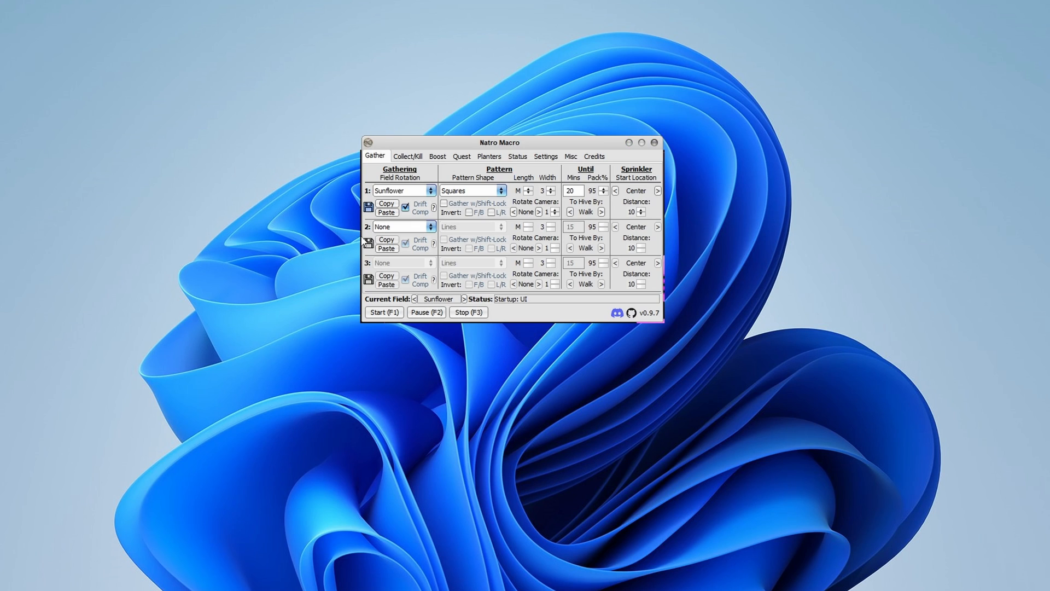